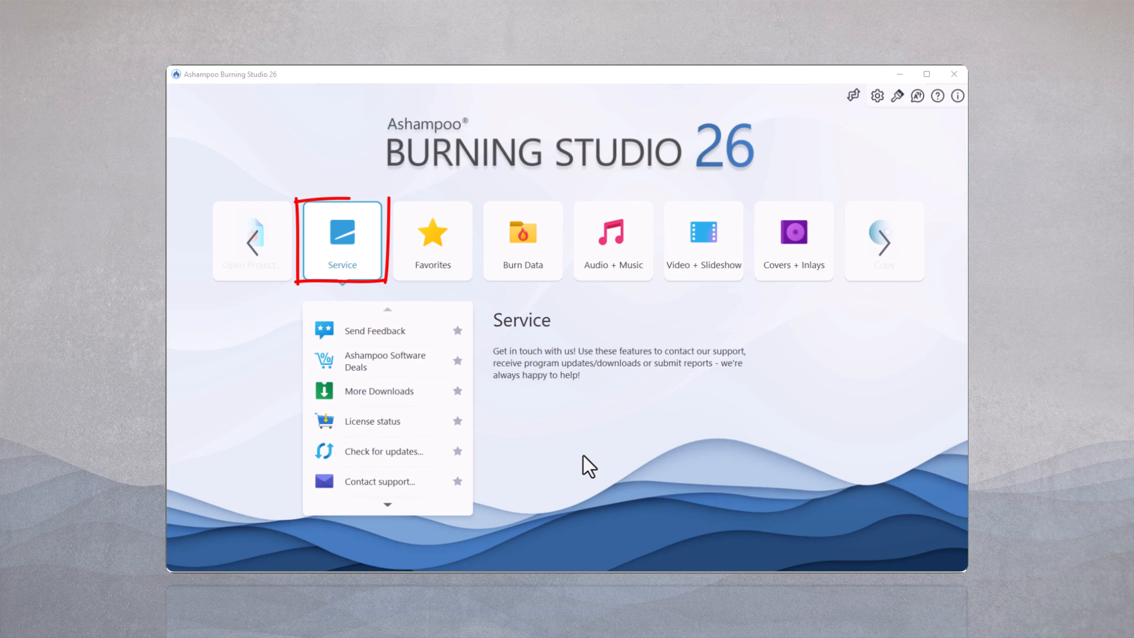
mouse_move(887, 255)
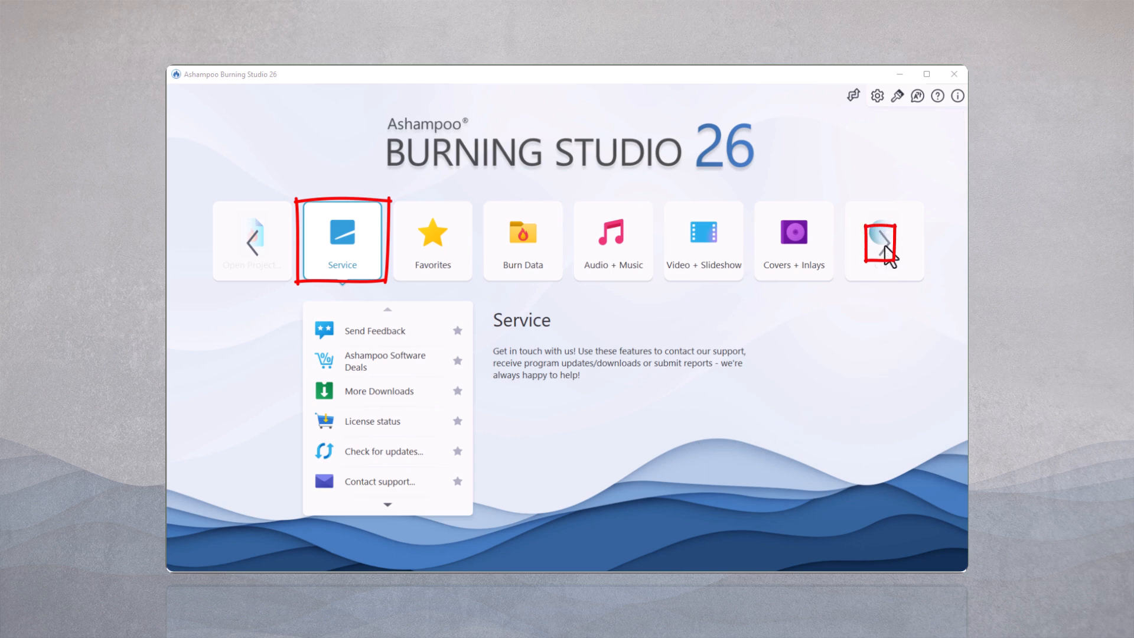
- Scroll the carousel past Favorites to Burn Data and start a New Disc spanning project
click(342, 240)
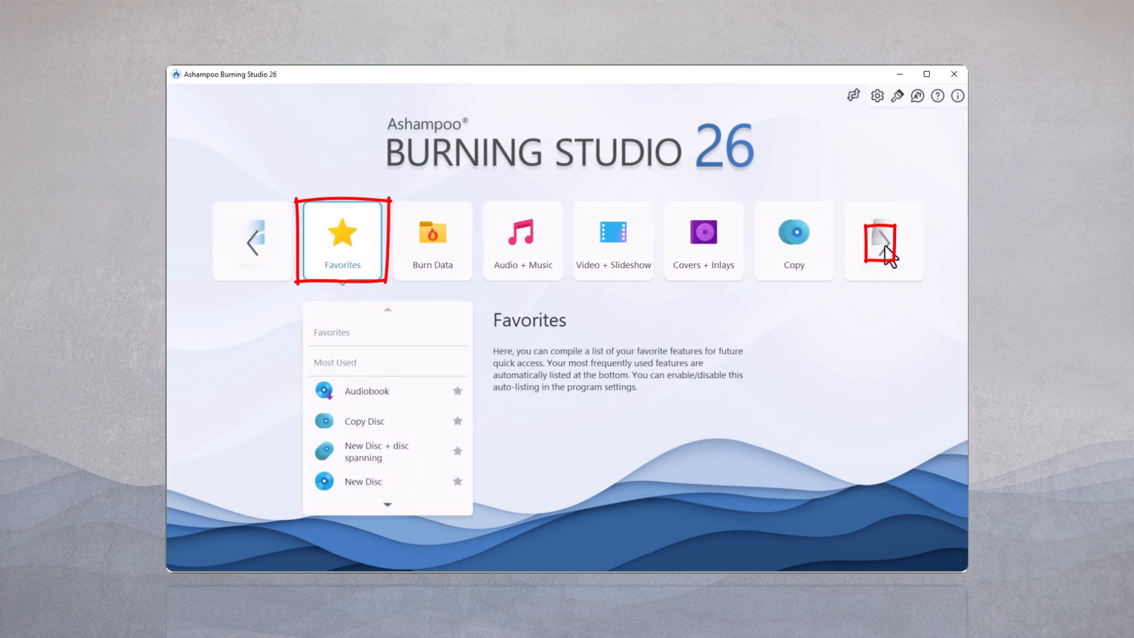
click(432, 240)
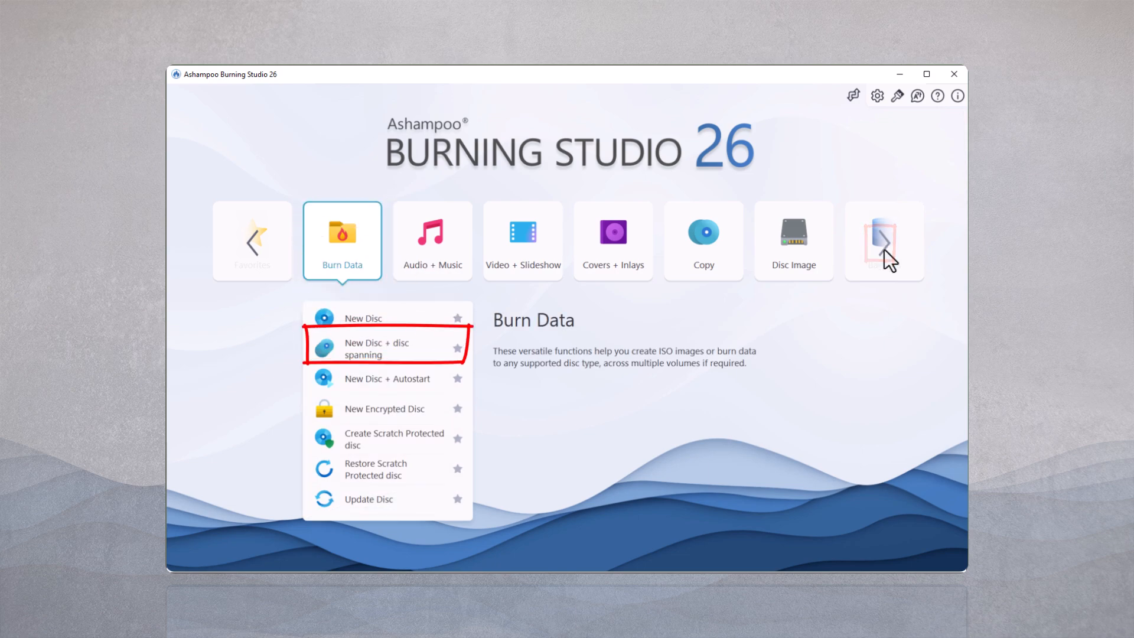
mouse_move(376, 354)
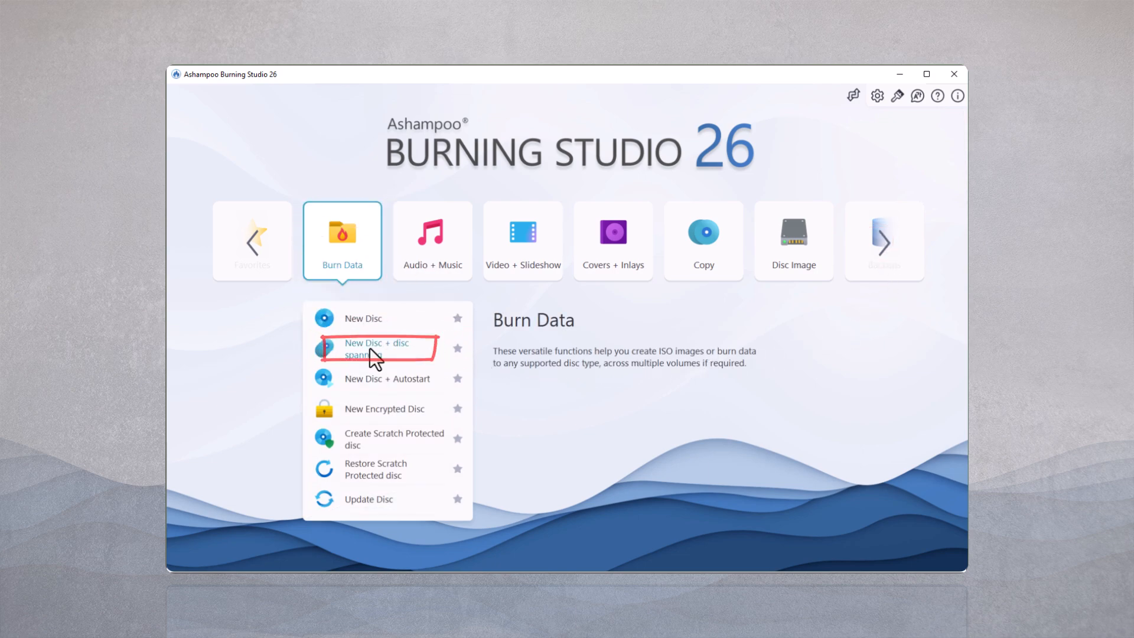
click(376, 347)
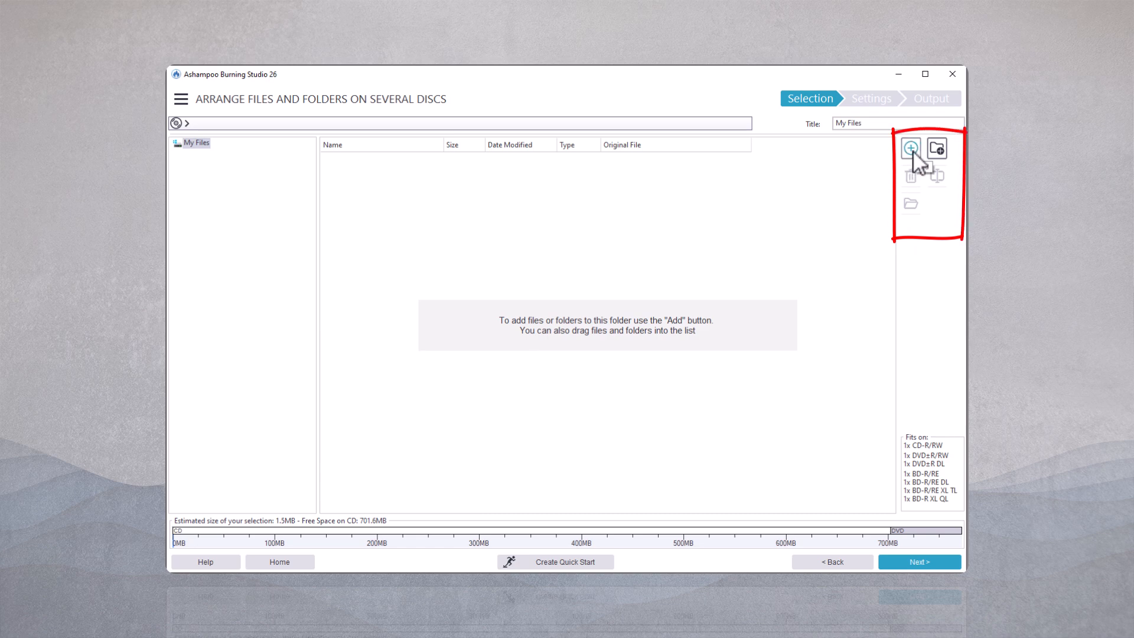
- Add the Pictures subfolders and the Documents Wichtige-Daten folder, needing 2 DVDs
click(910, 149)
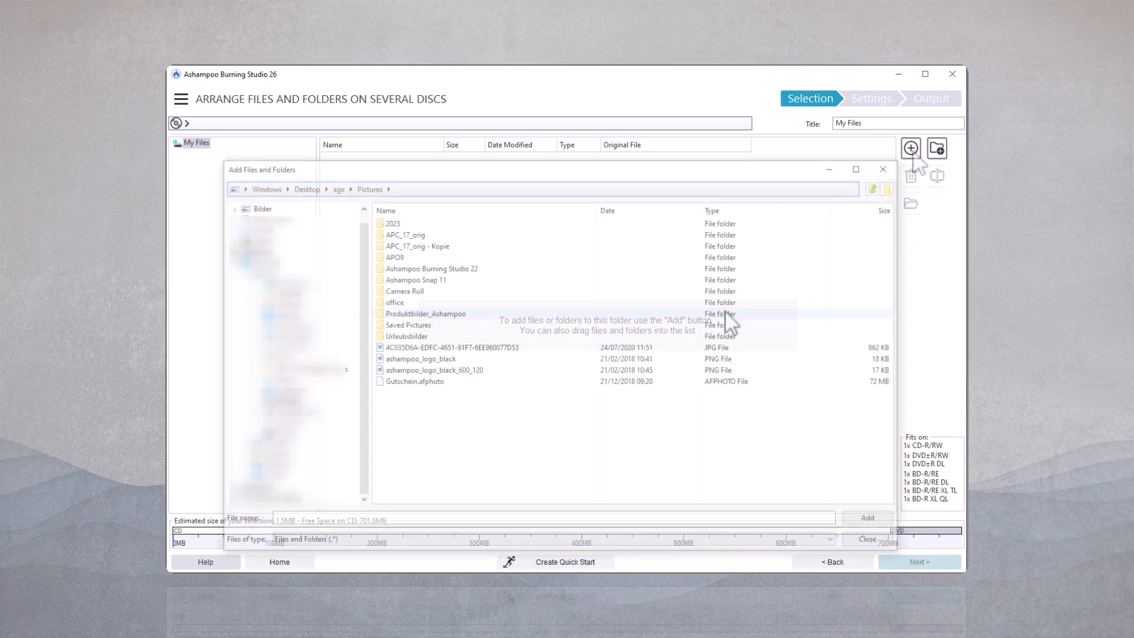
click(405, 234)
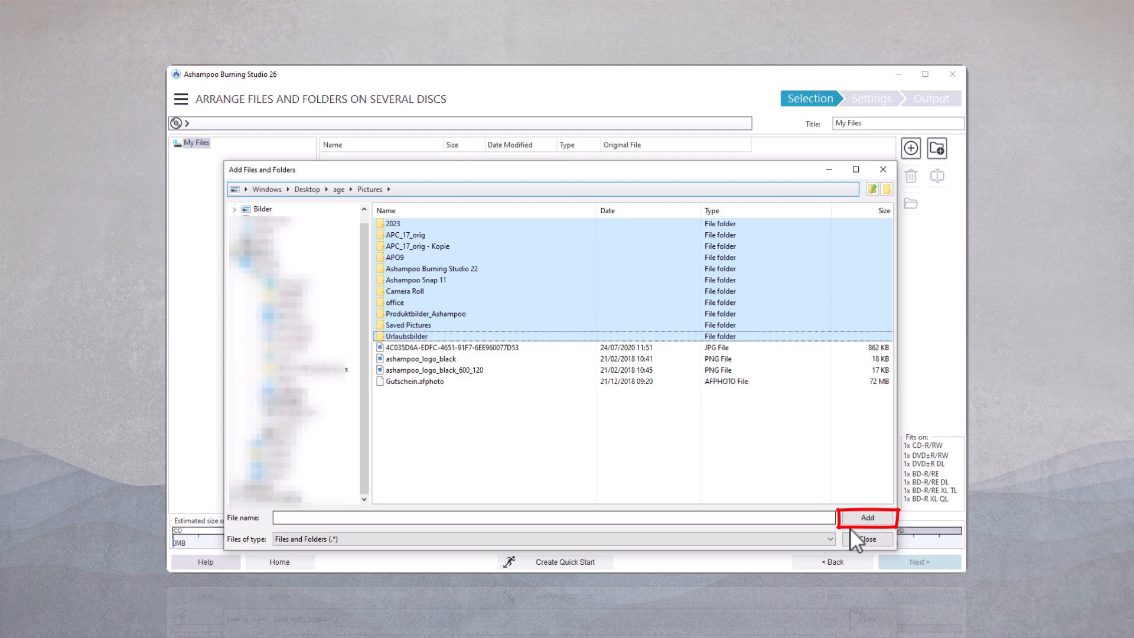
click(867, 518)
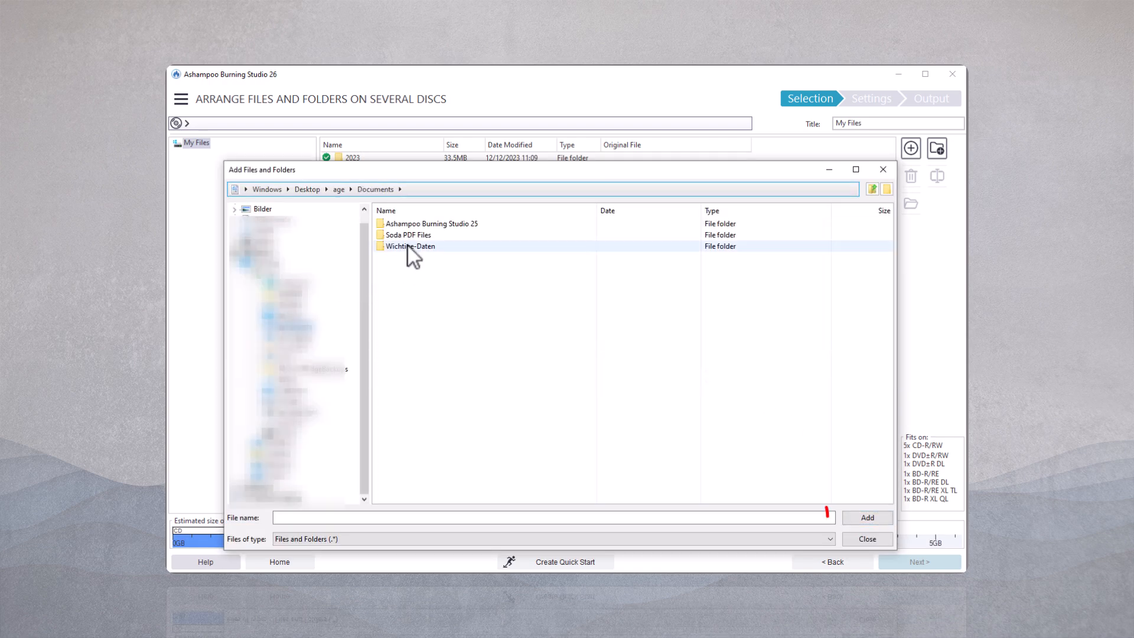
click(867, 518)
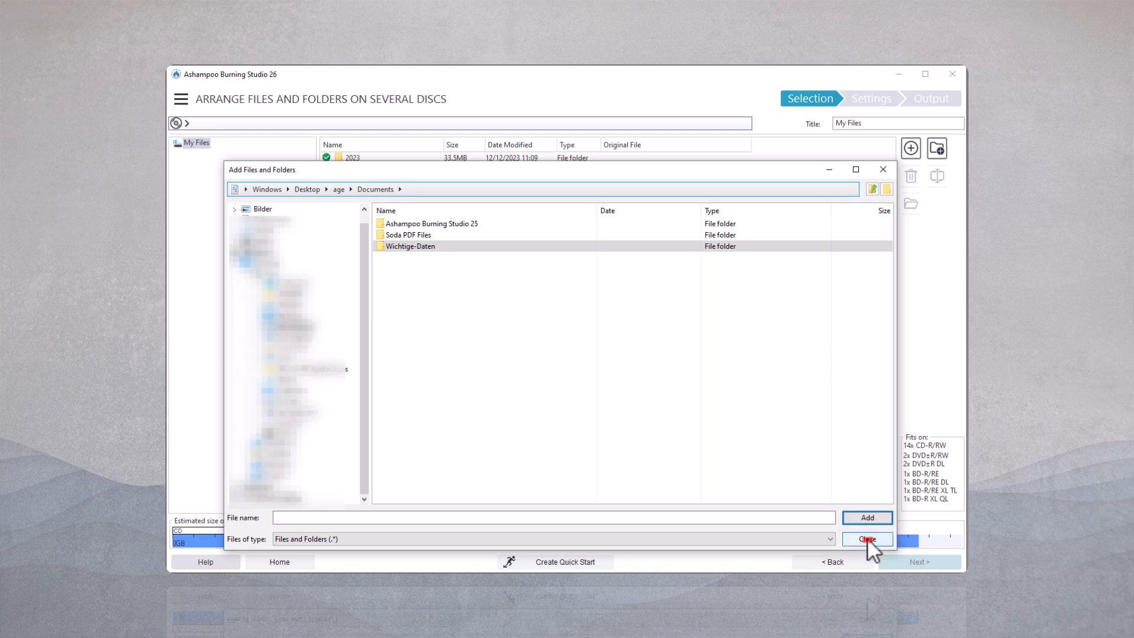
- Confirm the 12 folders (8.9 GB) and proceed to burn settings with the DVD+RW
click(866, 539)
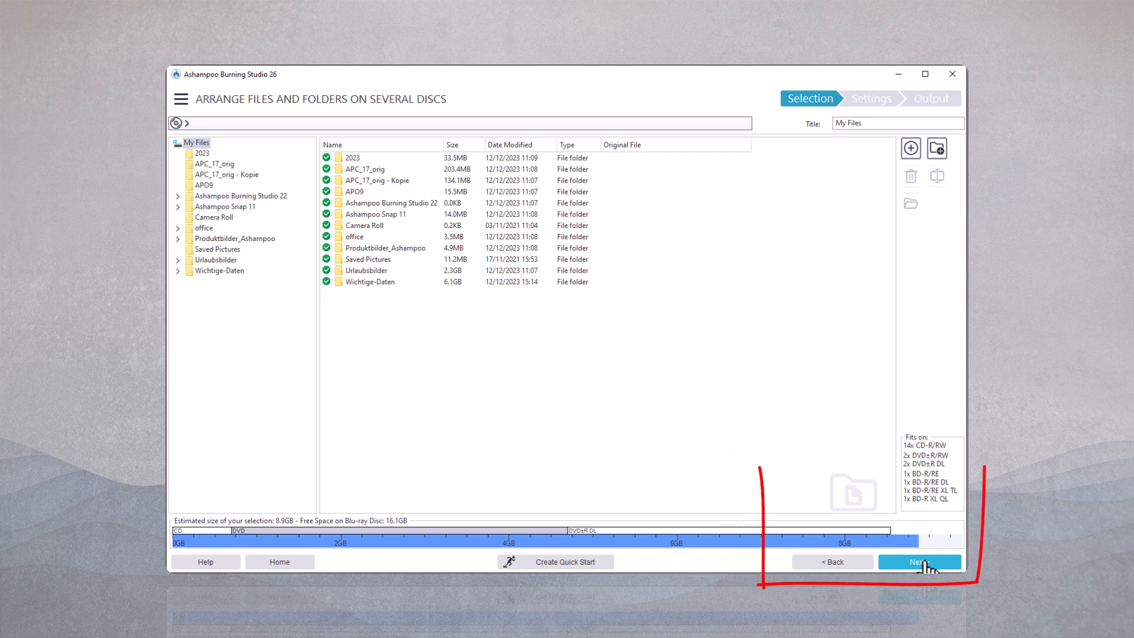
click(918, 562)
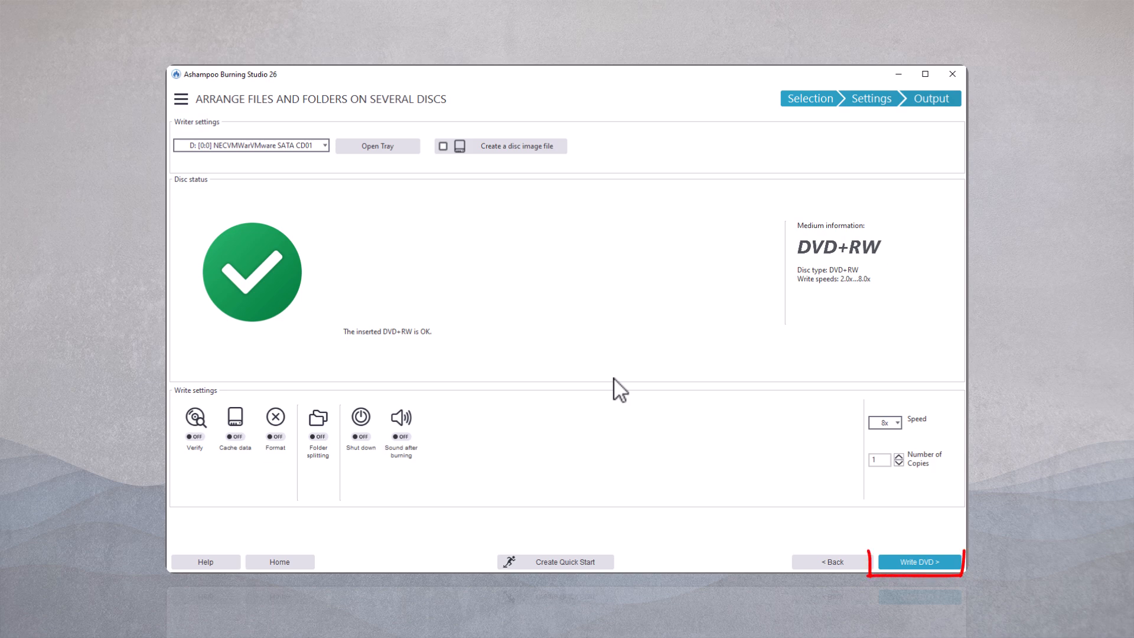
- Write the project to DVD, confirming the second disc when prompted
click(918, 562)
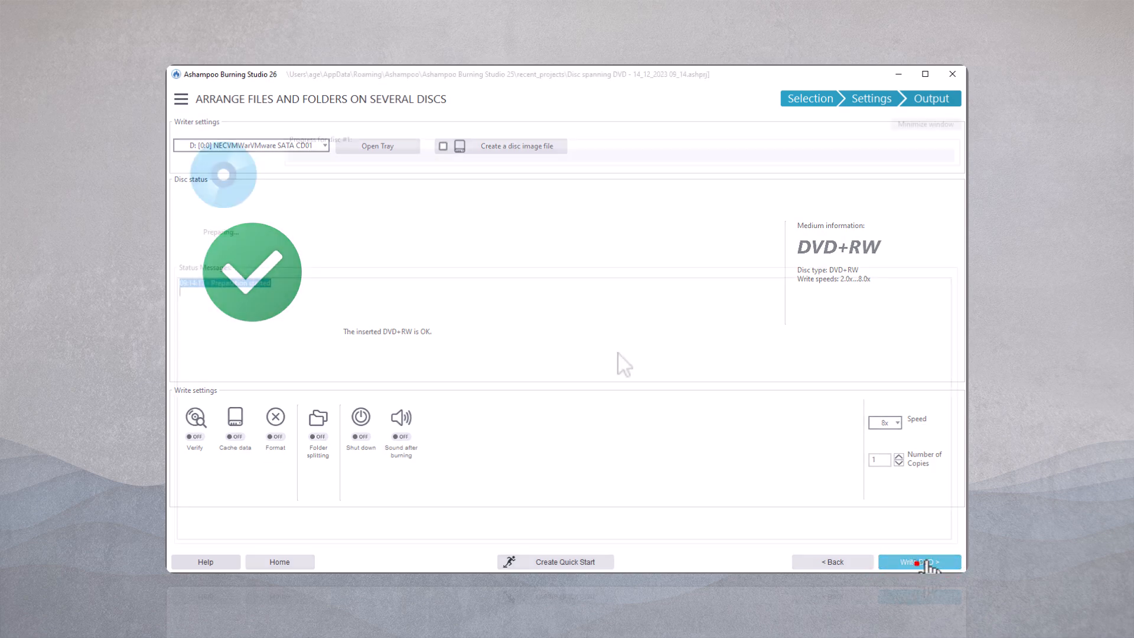
click(919, 562)
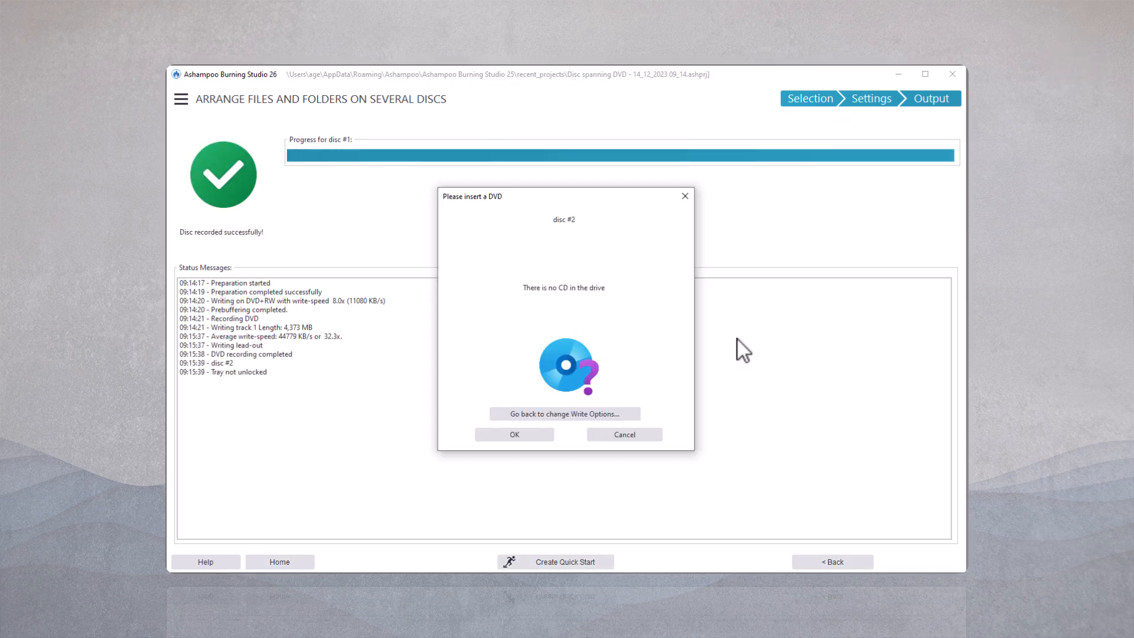
mouse_move(858, 452)
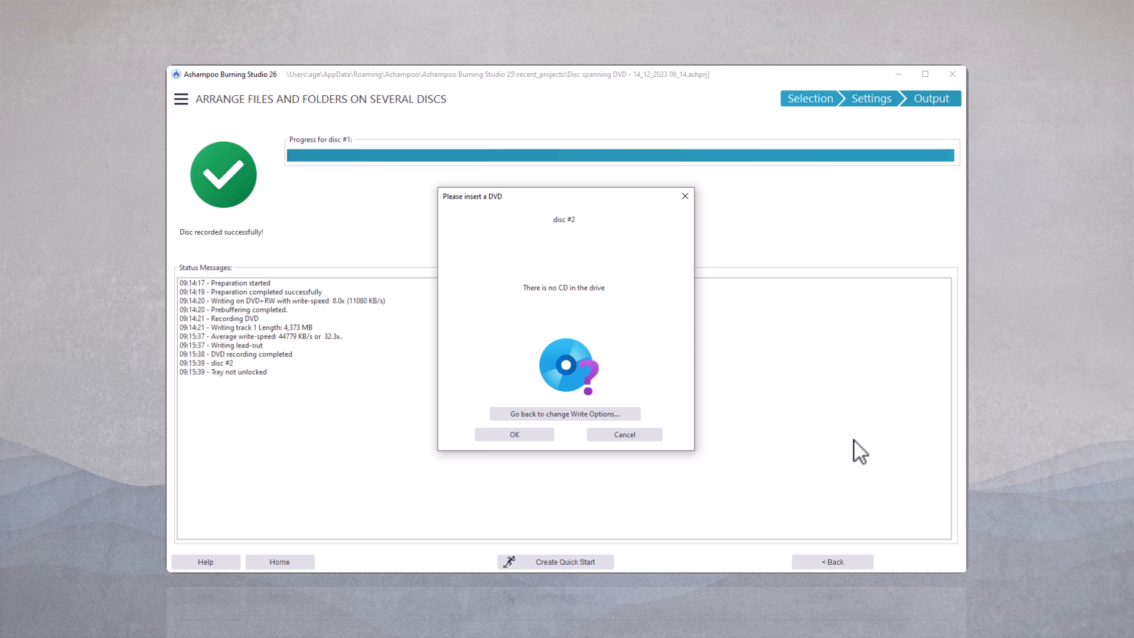
click(513, 434)
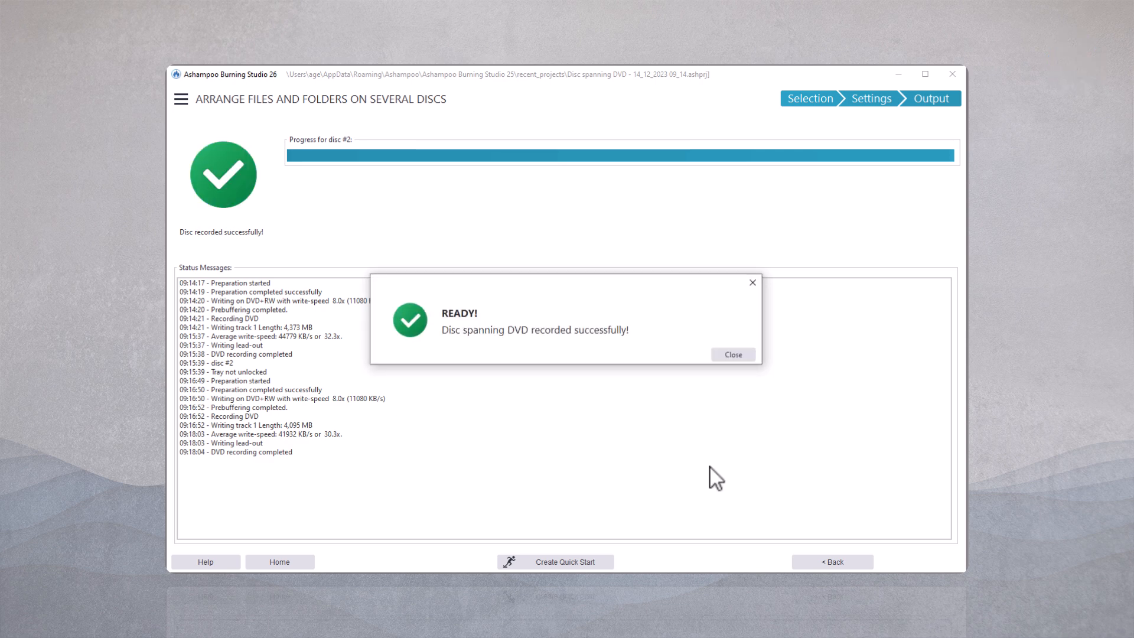
mouse_move(733, 355)
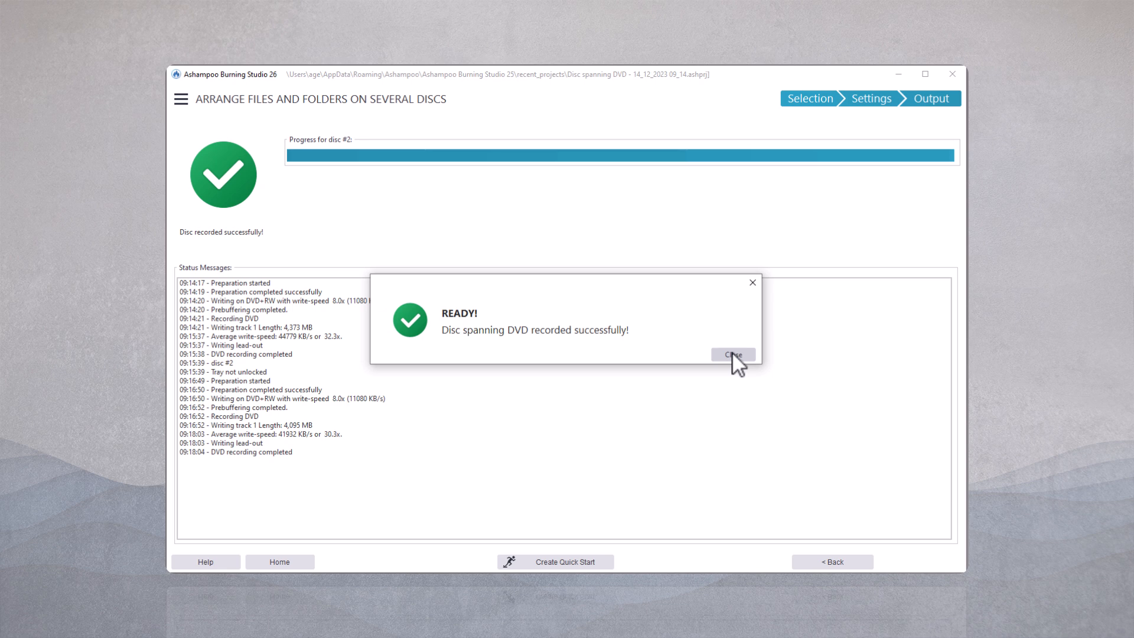
- Close the READY success notice and return to the Home start screen
click(280, 561)
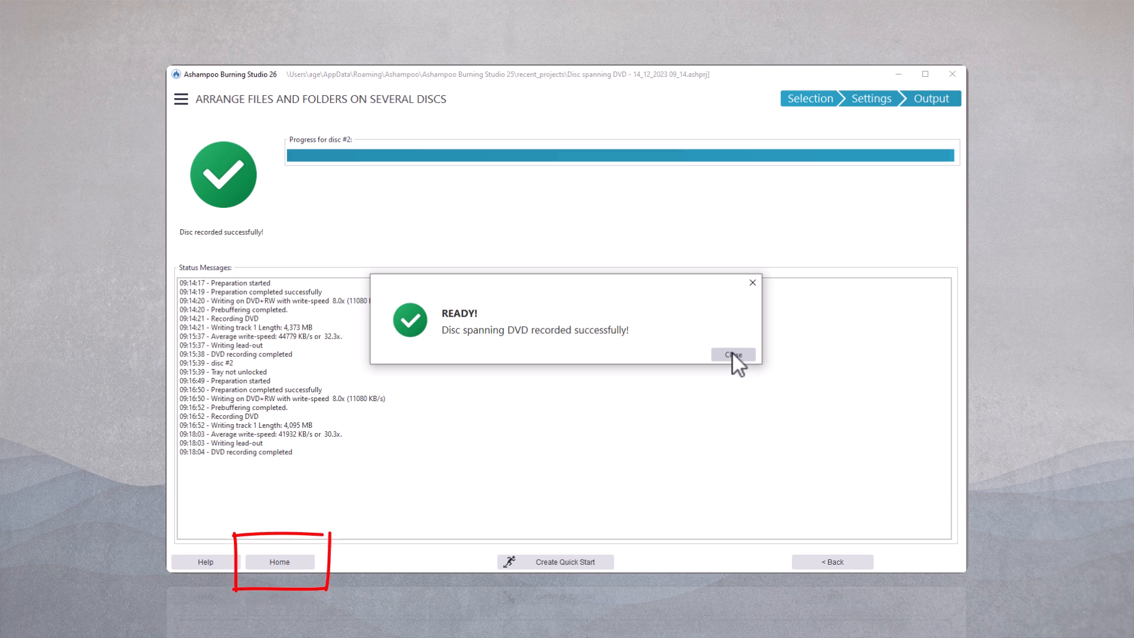
click(731, 354)
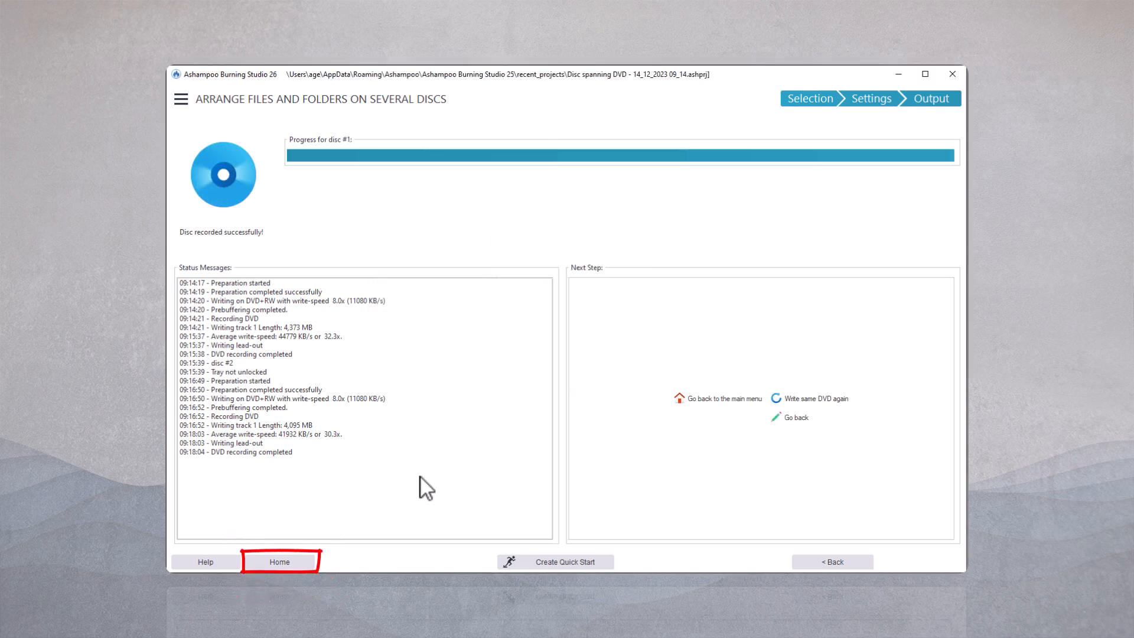
click(279, 561)
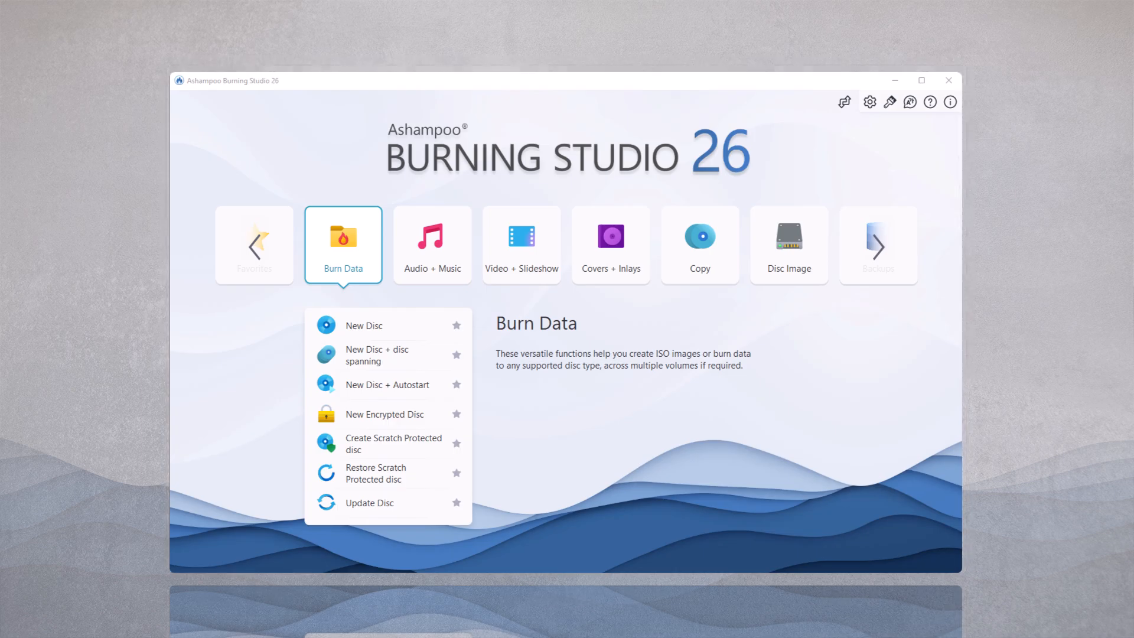
mouse_move(792, 394)
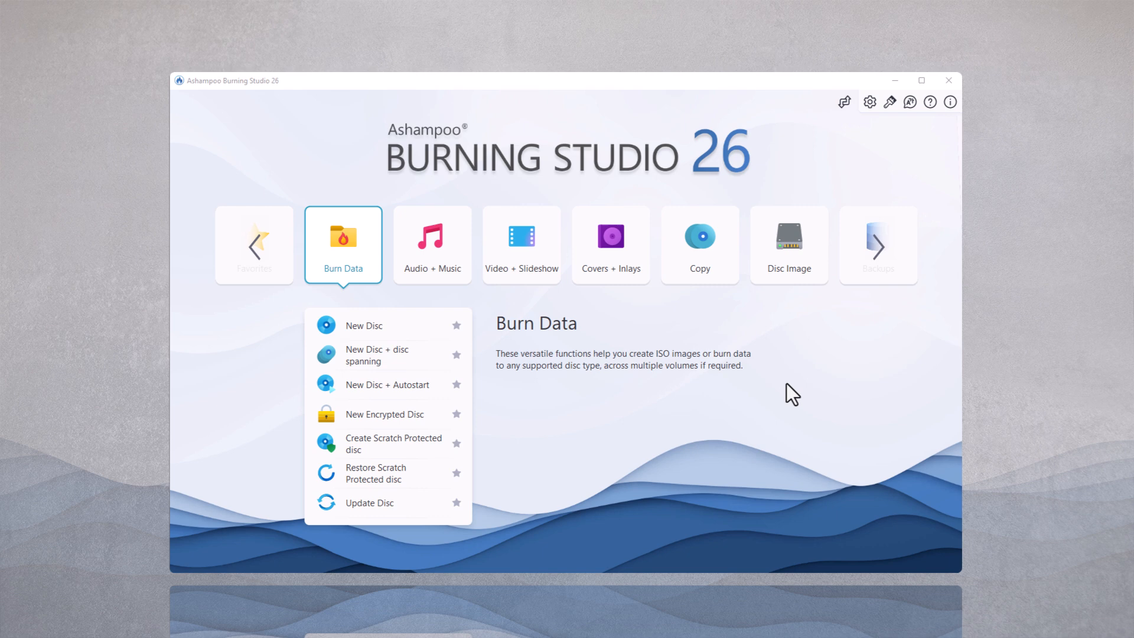
mouse_move(773, 387)
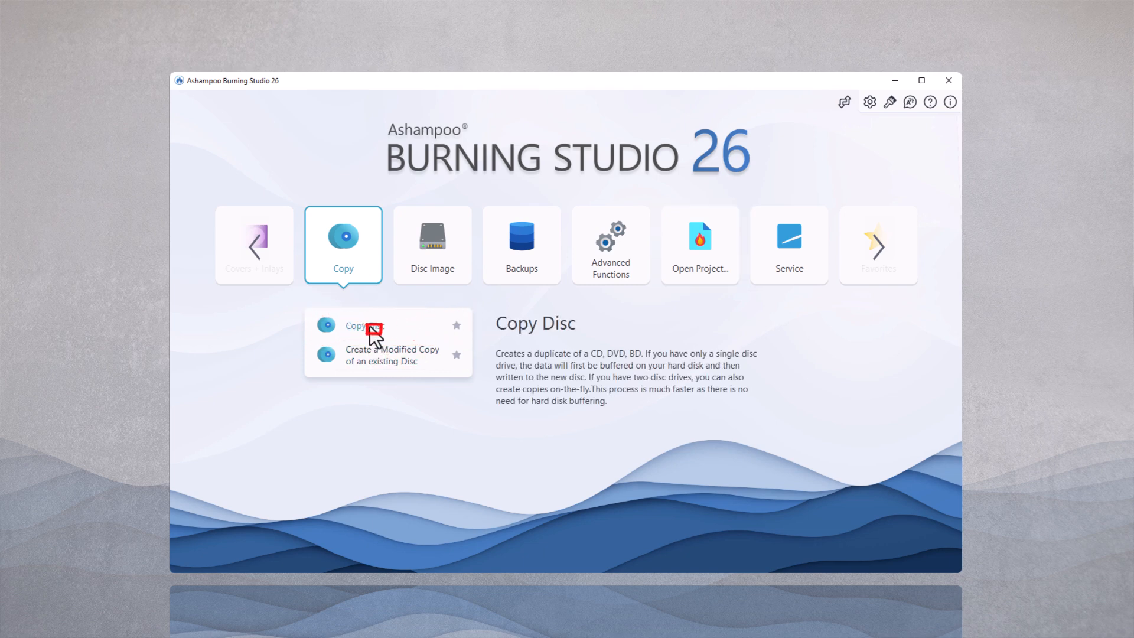
- Open the Copy Disc wizard with the DVD+RW detected in the source drive
click(355, 325)
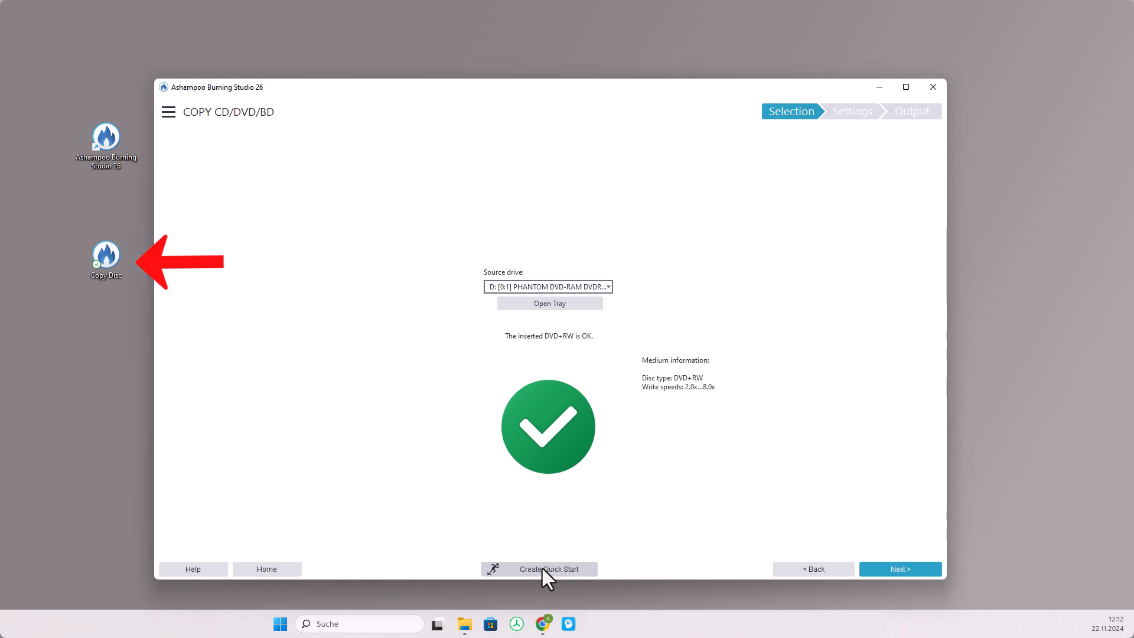
mouse_move(885, 241)
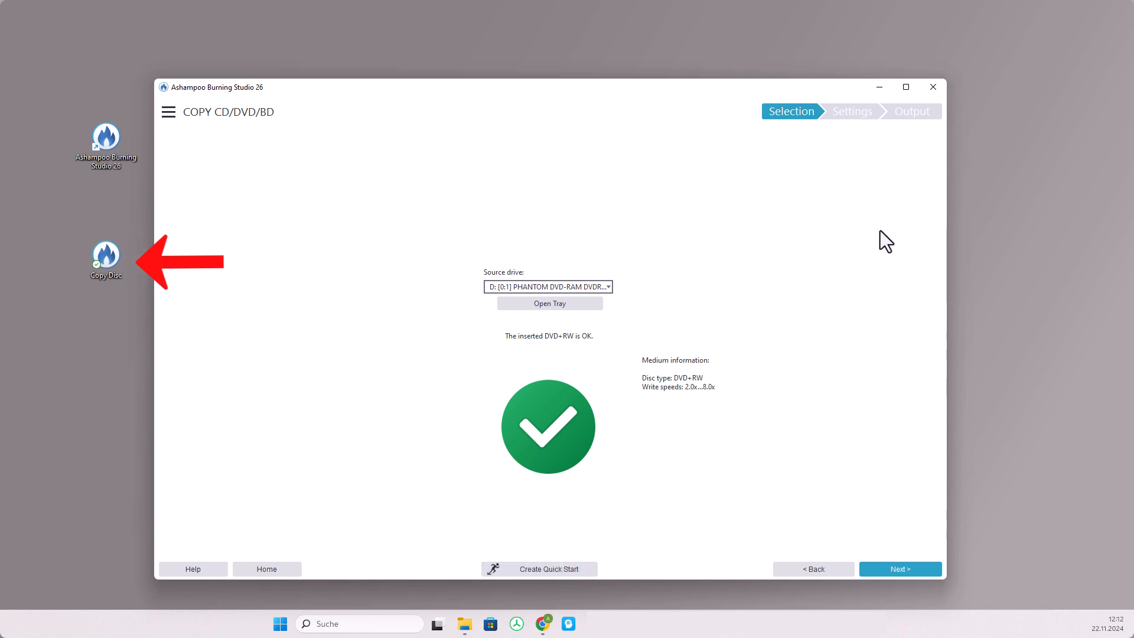
mouse_move(925, 136)
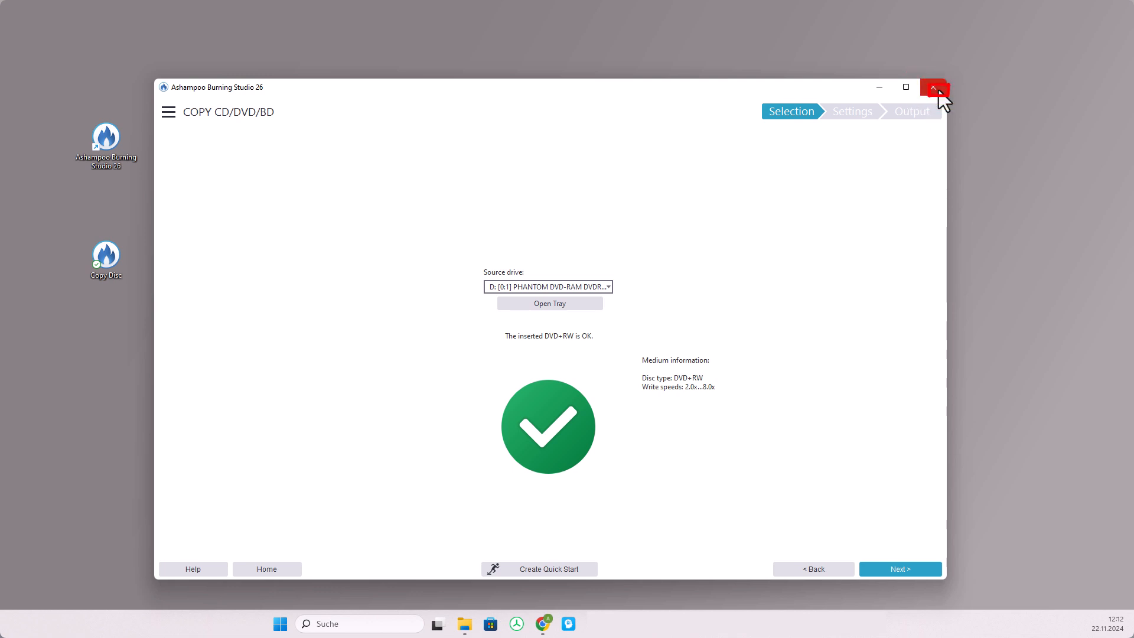
- Close Burning Studio, relaunch it via the Copy Disc desktop icon, and go Home
click(934, 87)
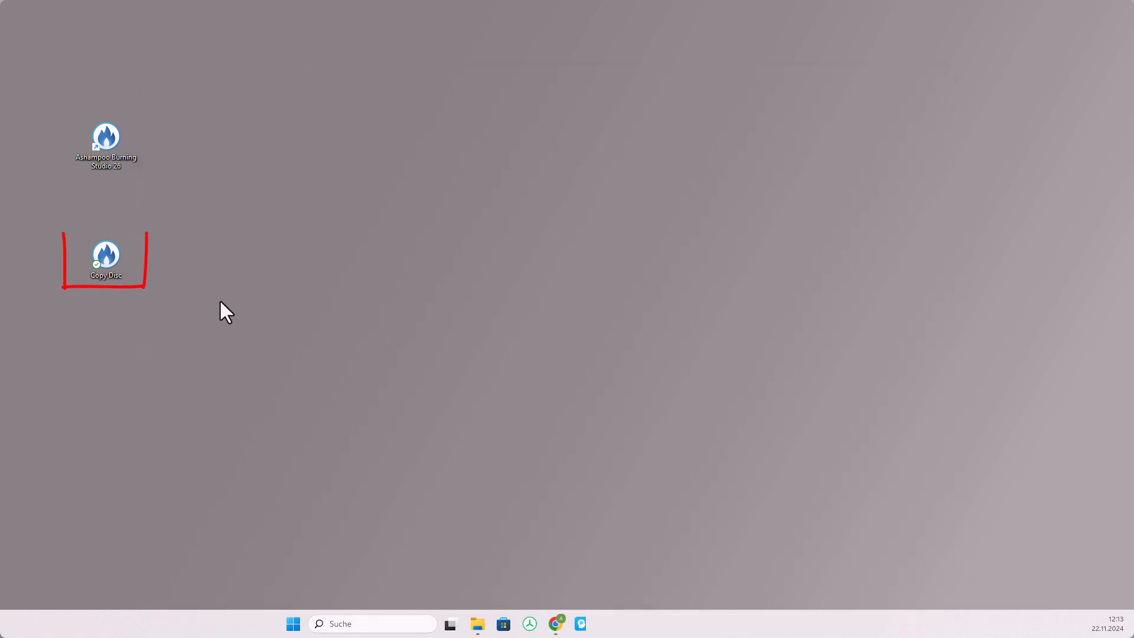
double_click(105, 258)
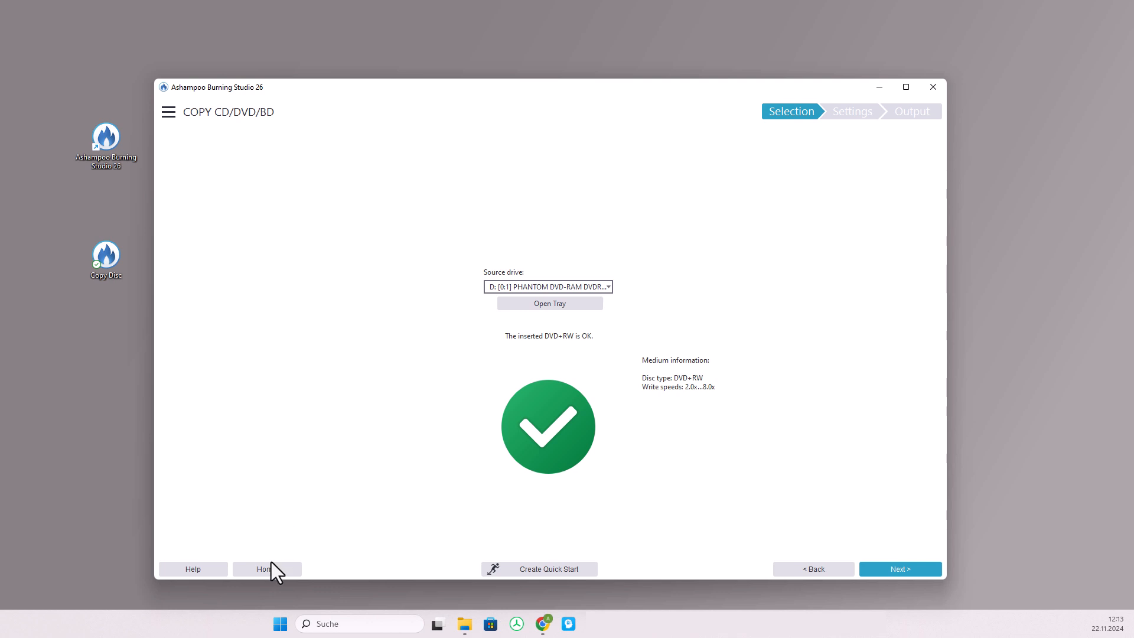
click(266, 569)
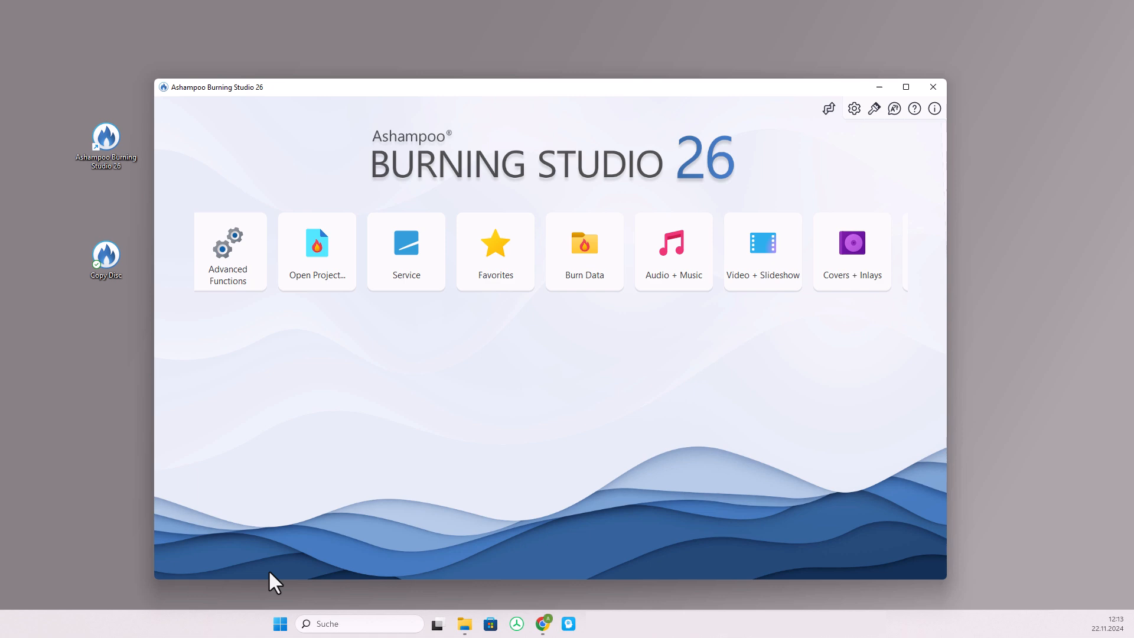